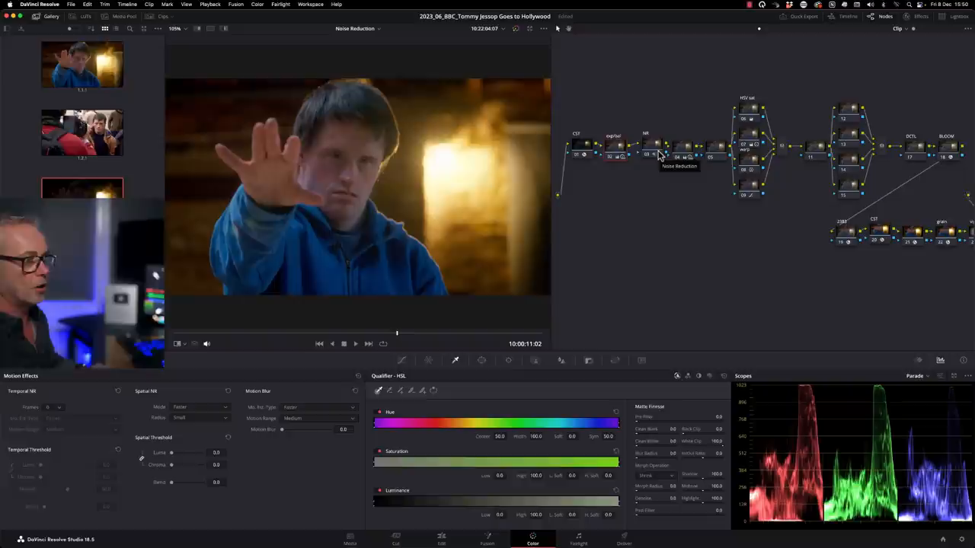
Select the NR node (03) to show its temporal and spatial noise reduction settings
left_click(596, 151)
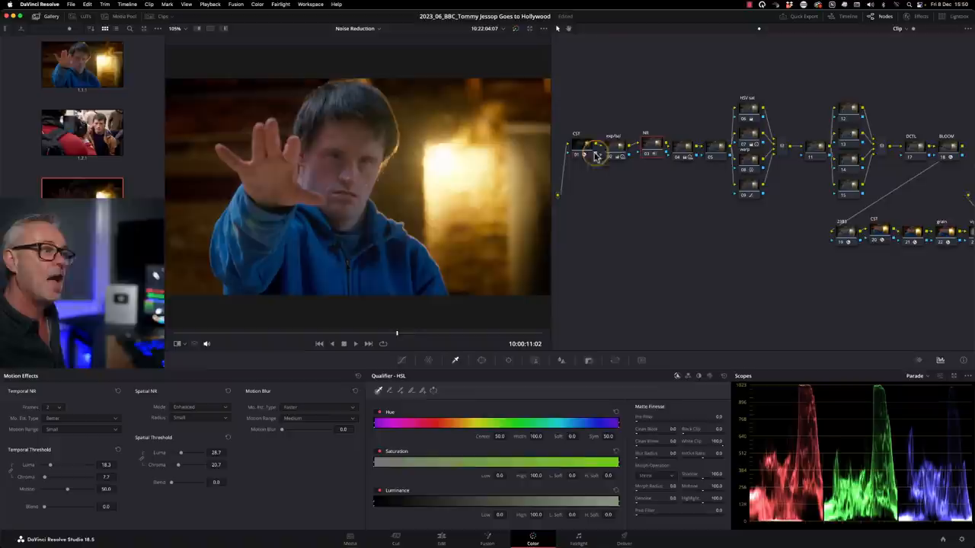